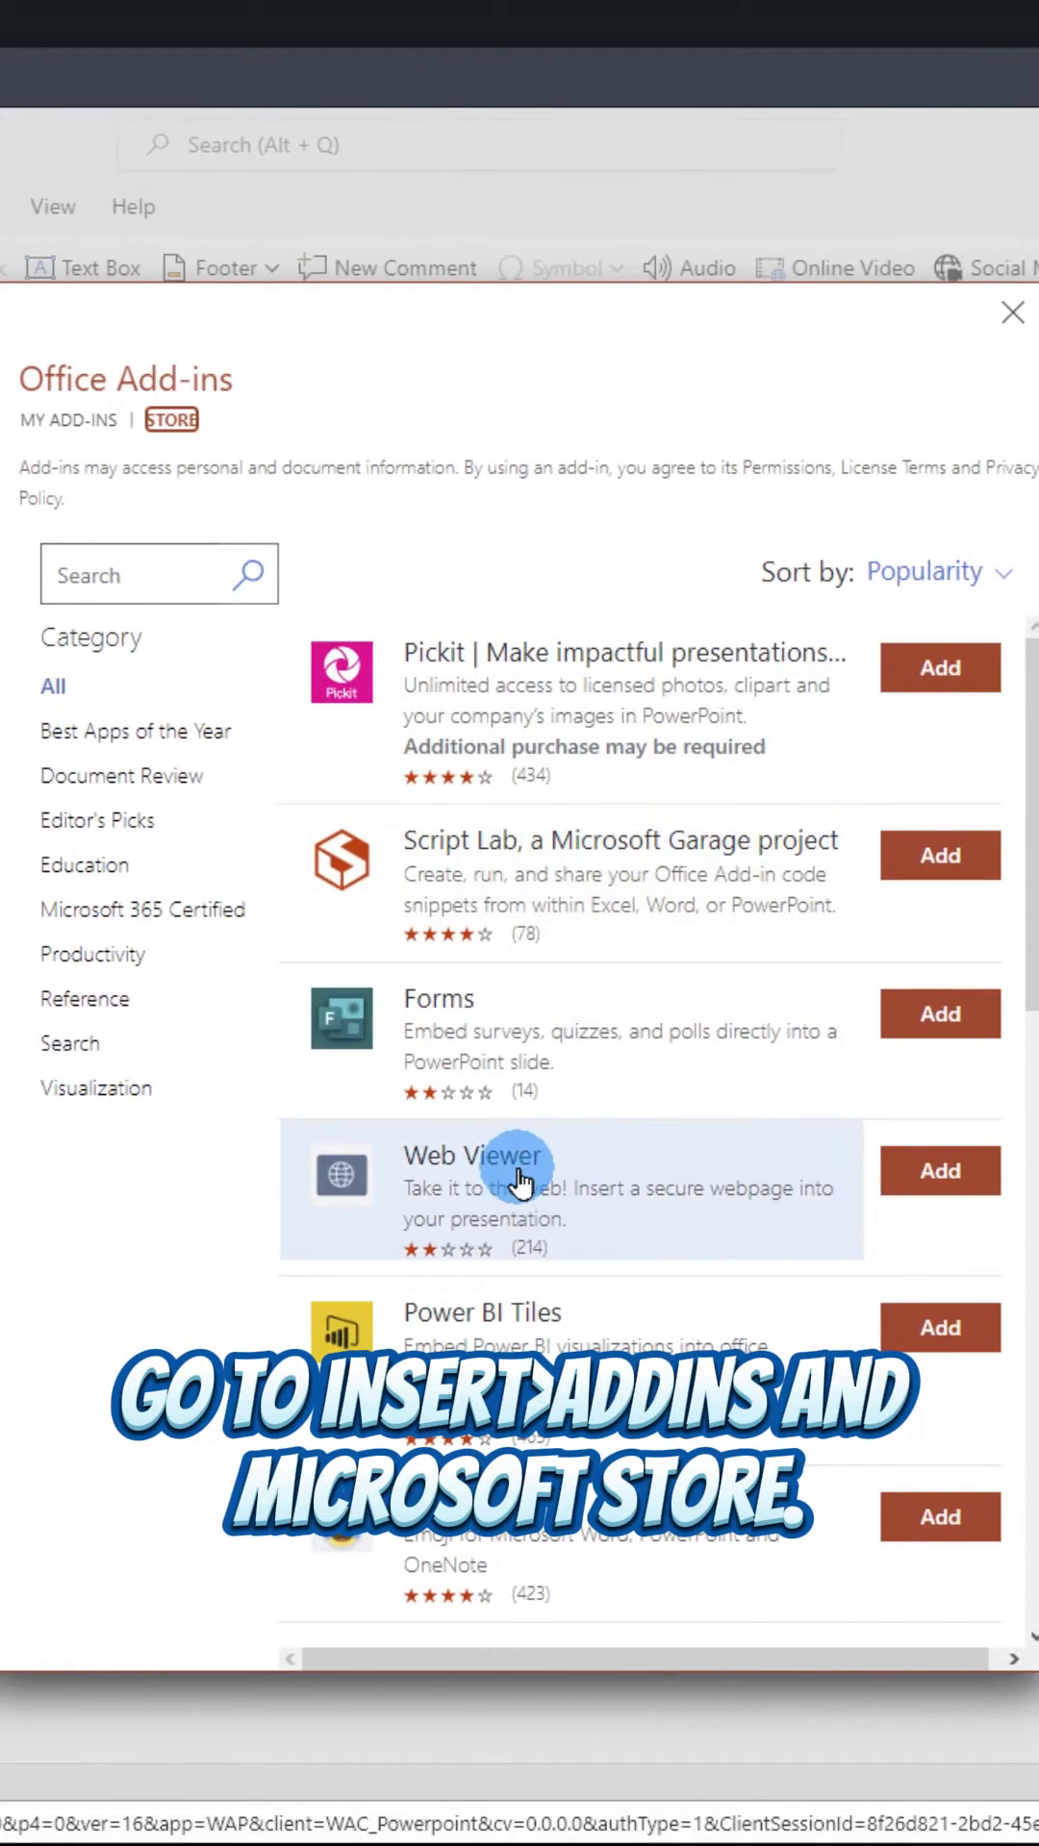
- Choose the Web Viewer add-in from the Office add-ins store
{"action": "left_click", "coordinate": [938, 1168]}
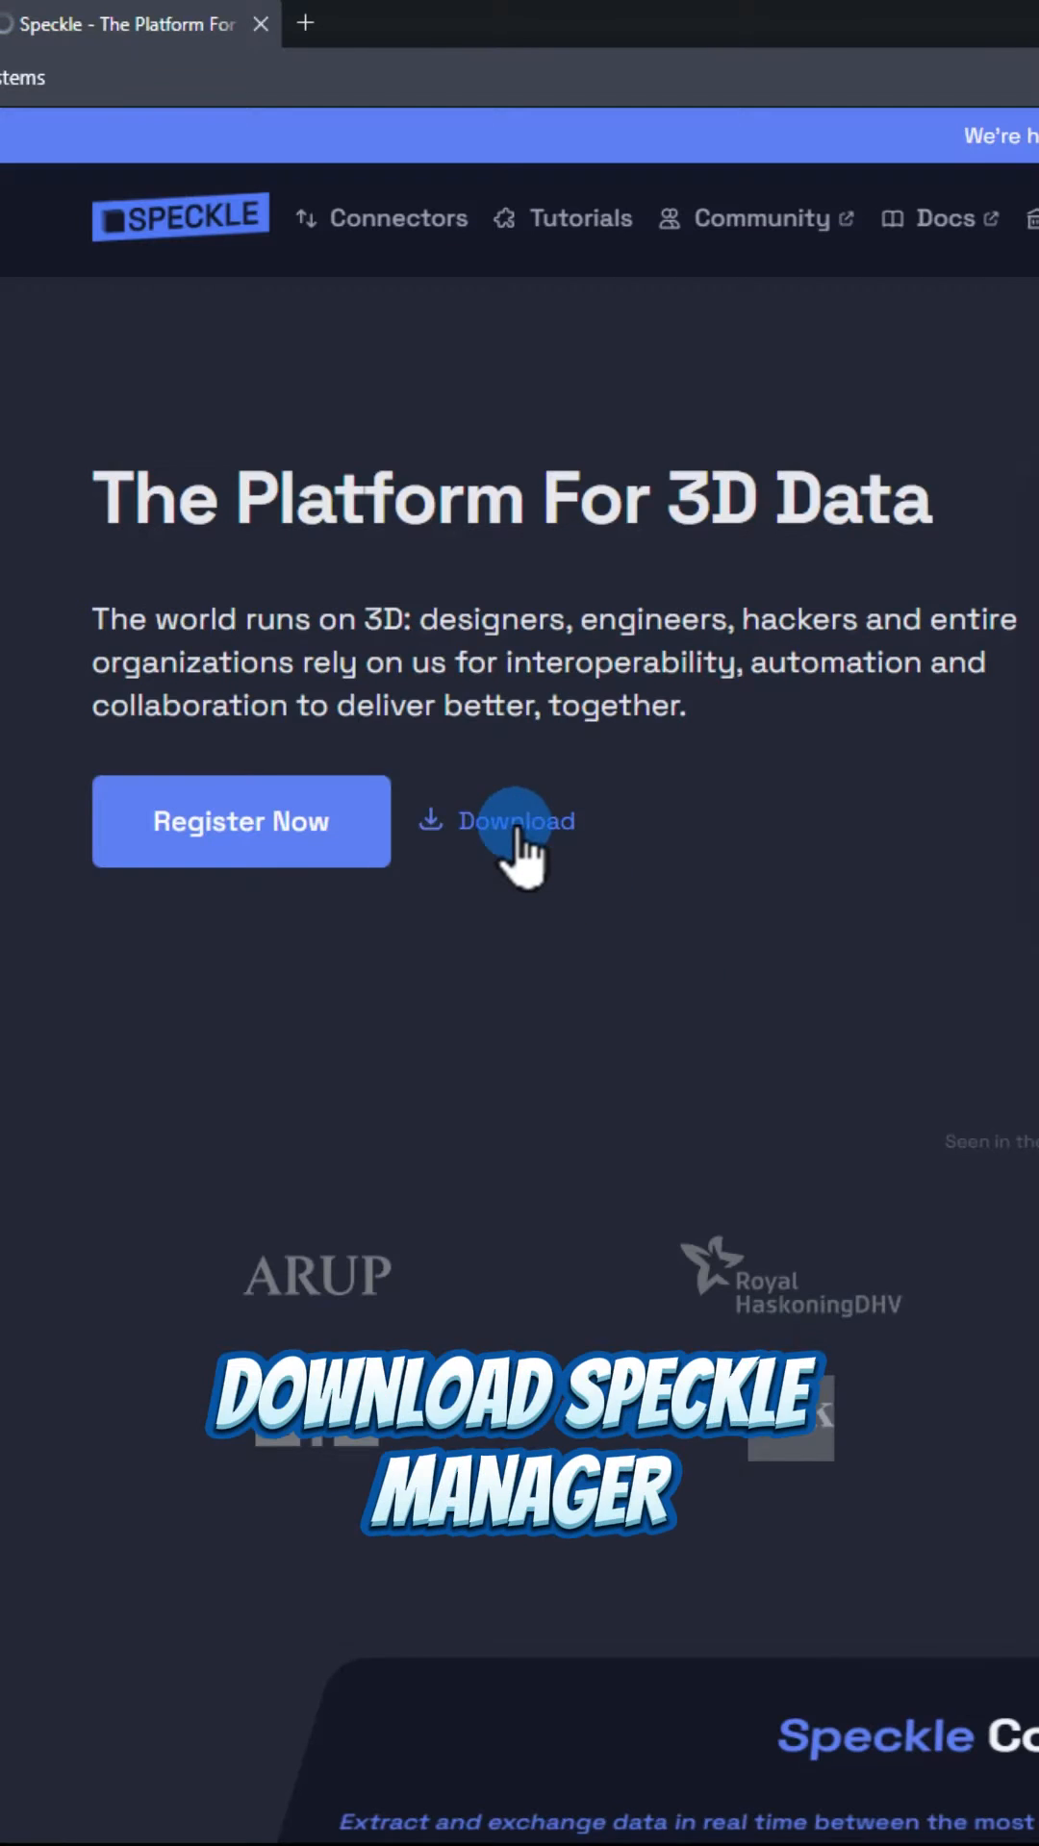
- Search the Speckle Manager connector list for 'revit' to locate the Revit connector
{"action": "left_click", "coordinate": [515, 820]}
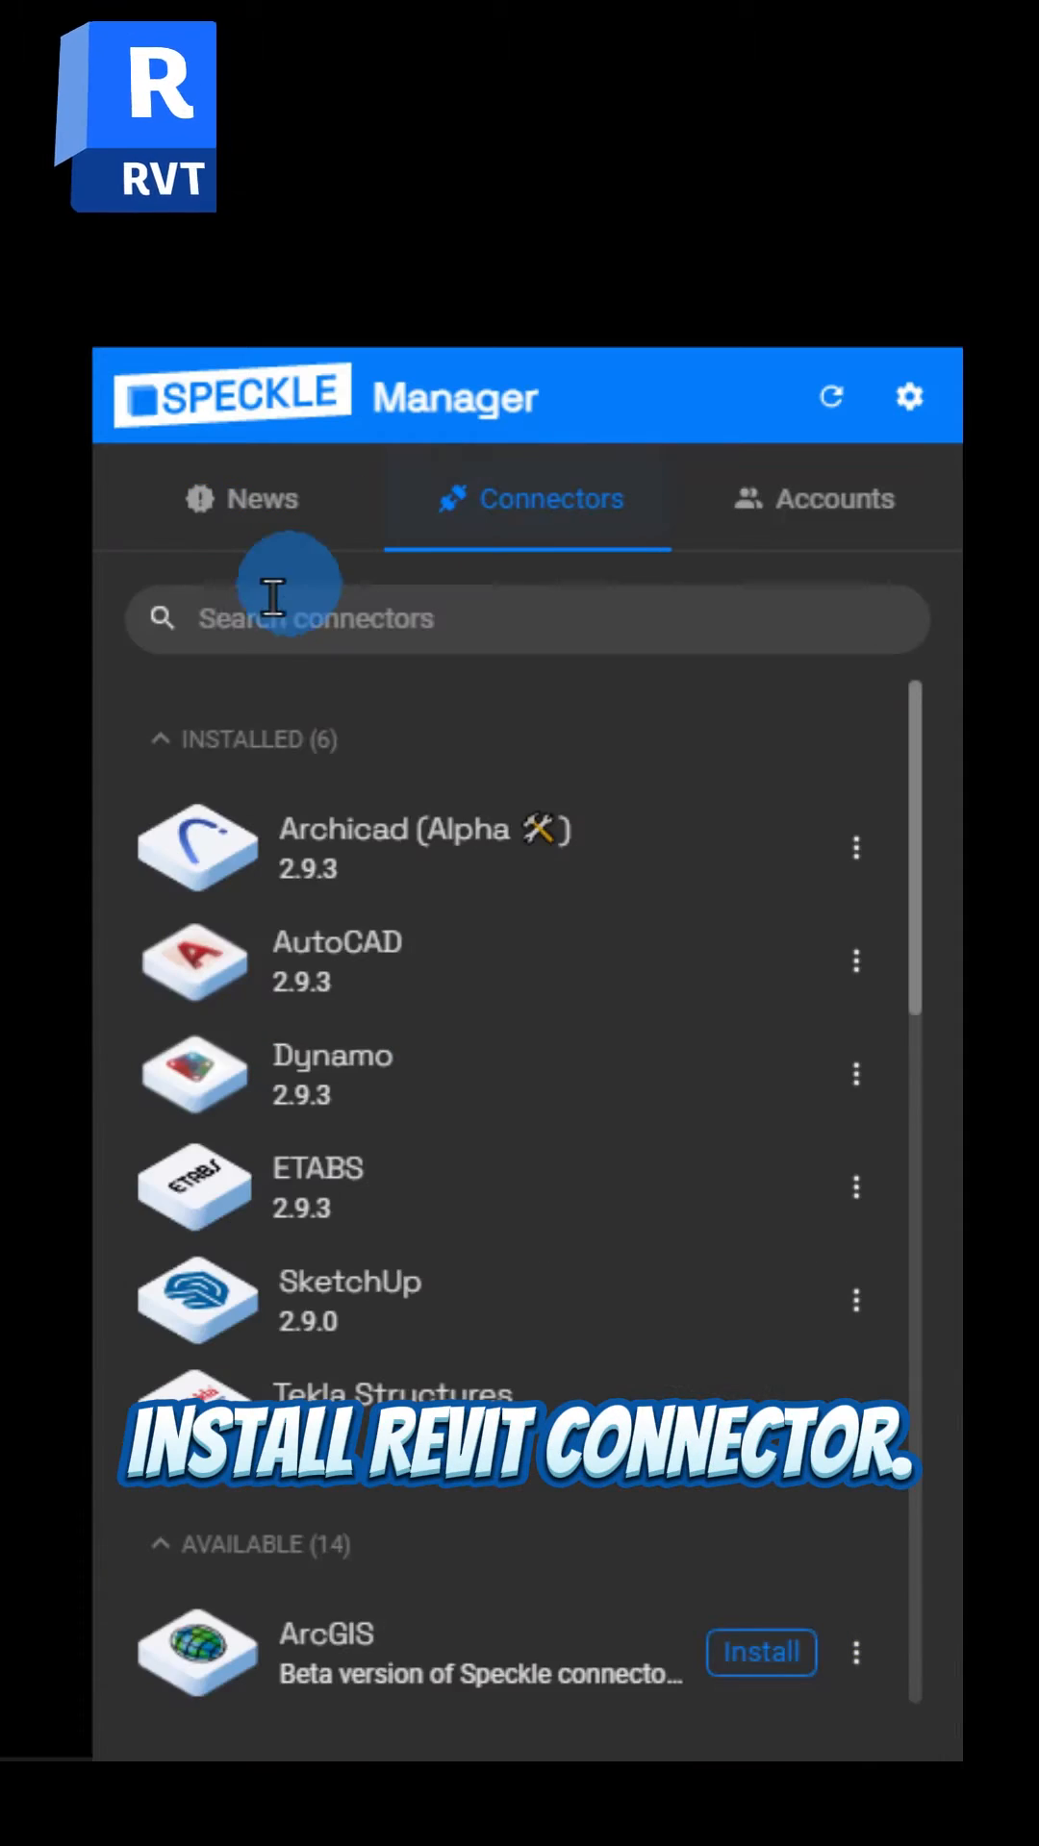
{"action": "type", "text": "revit"}
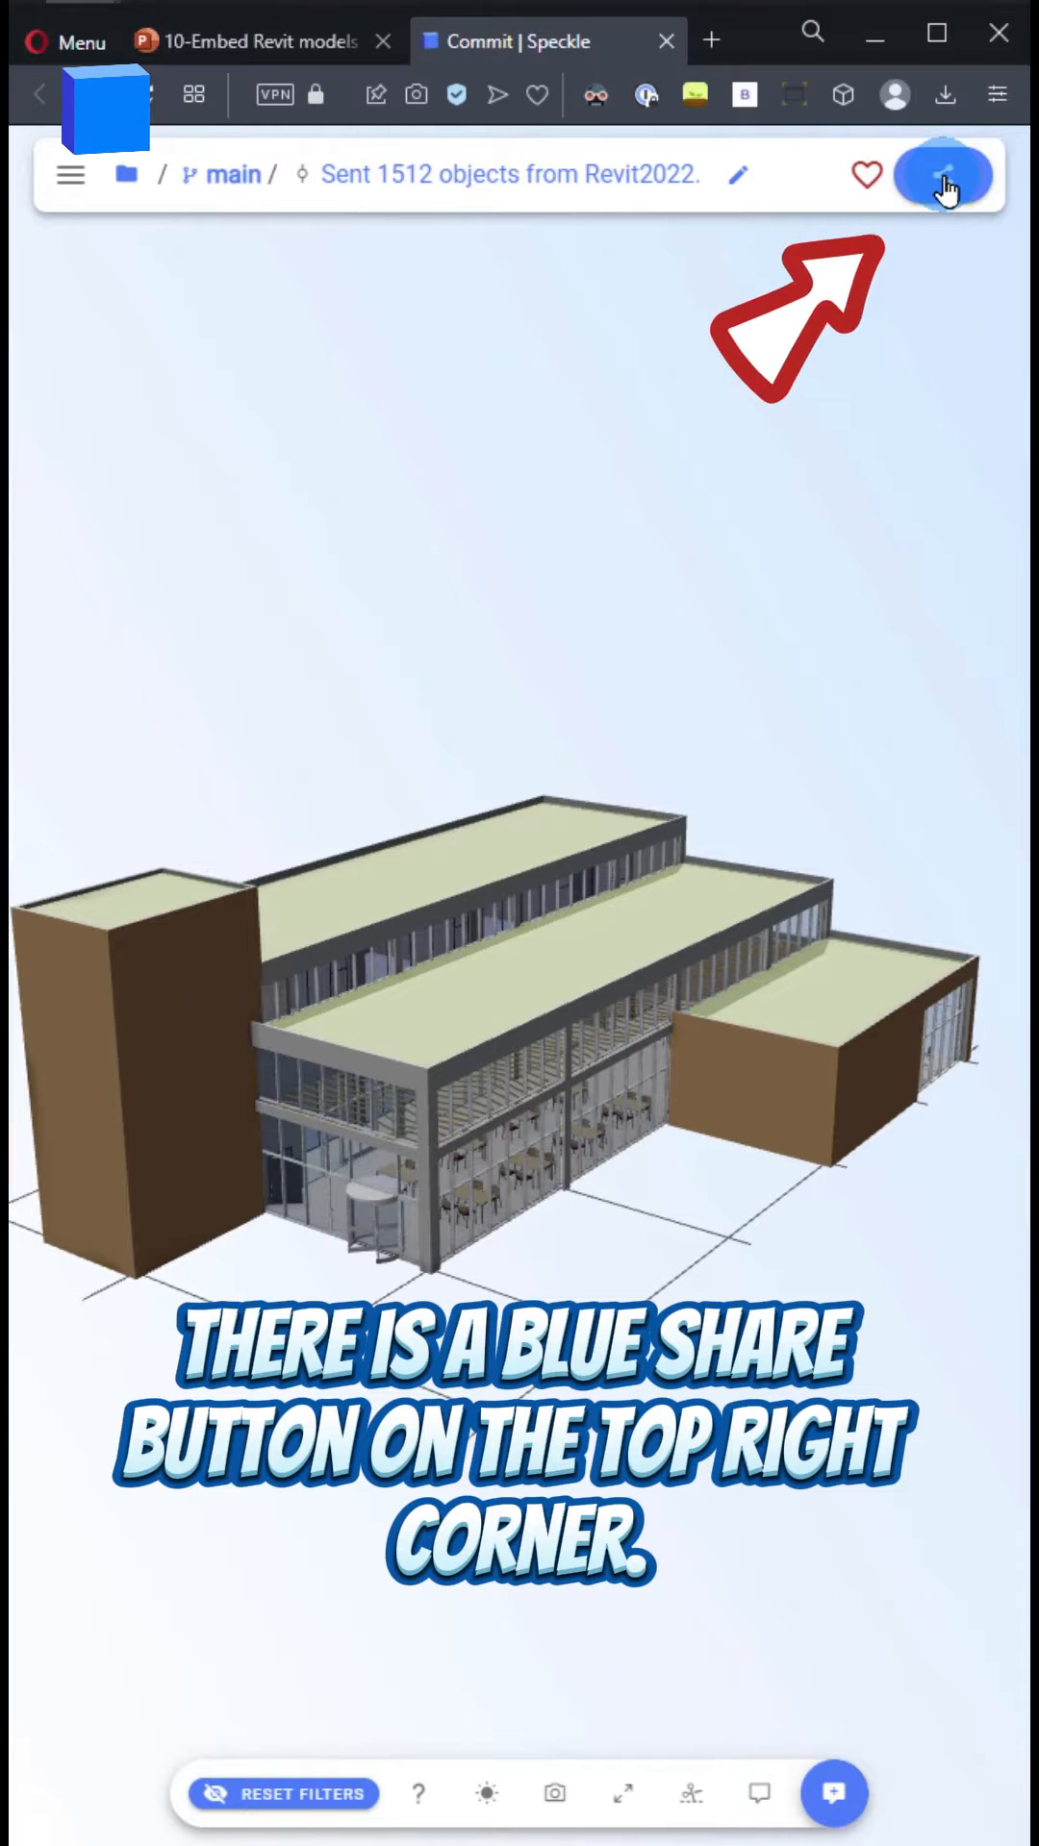
- Share the Revit model commit in Speckle and copy its iframe embed code
{"action": "left_click", "coordinate": [943, 174]}
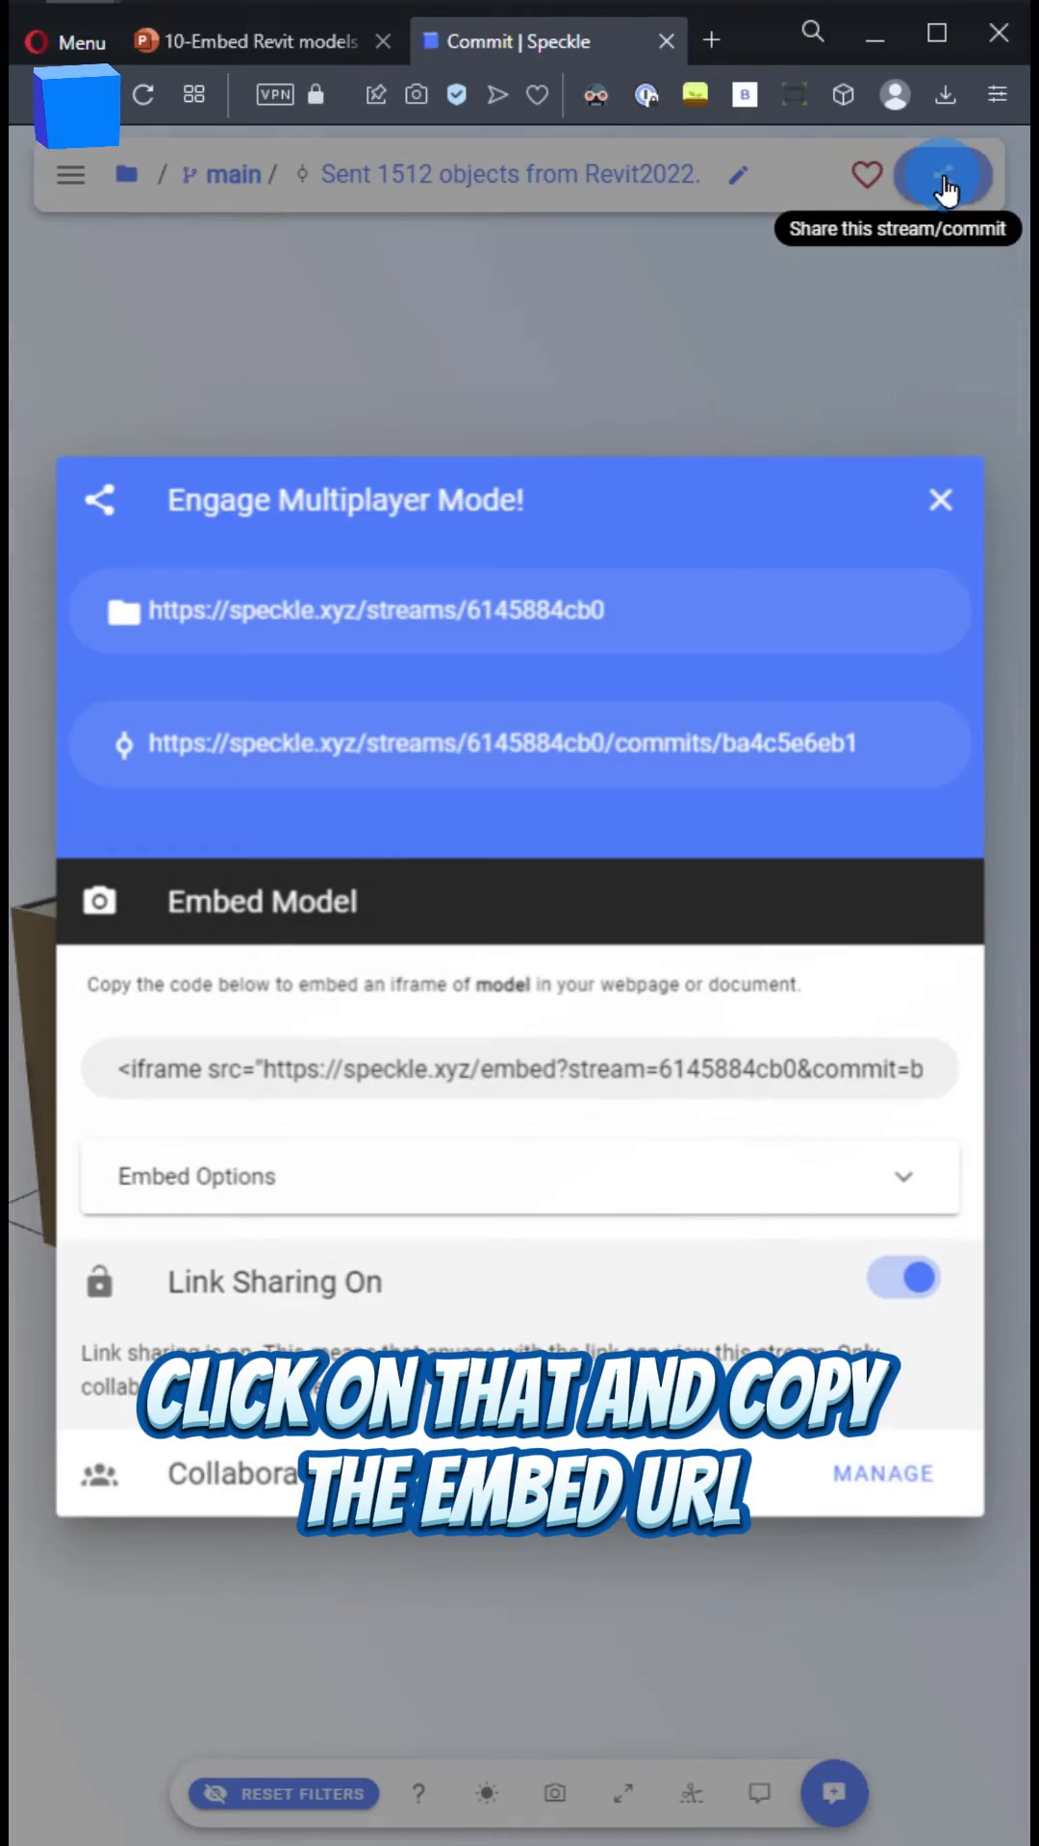
{"action": "left_click", "coordinate": [518, 1070]}
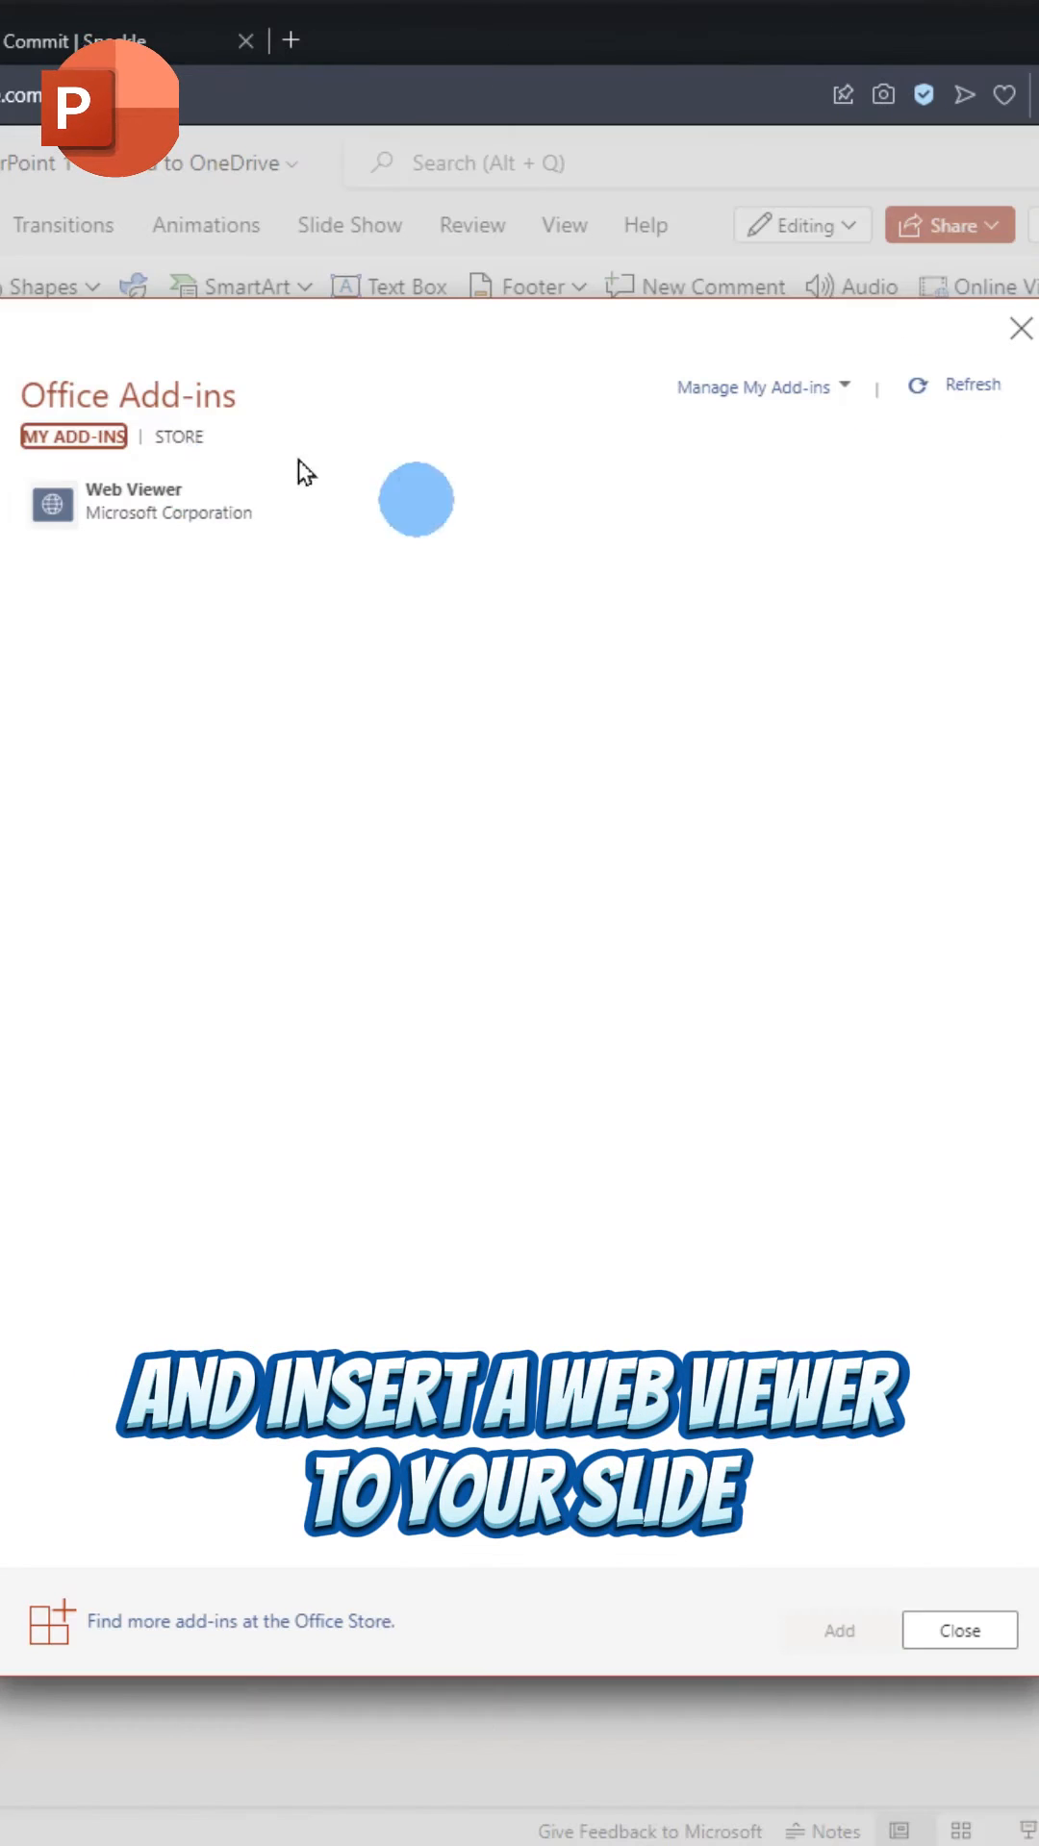
- Add the Web Viewer add-in from My Add-ins onto the slide
{"action": "left_click", "coordinate": [837, 1630]}
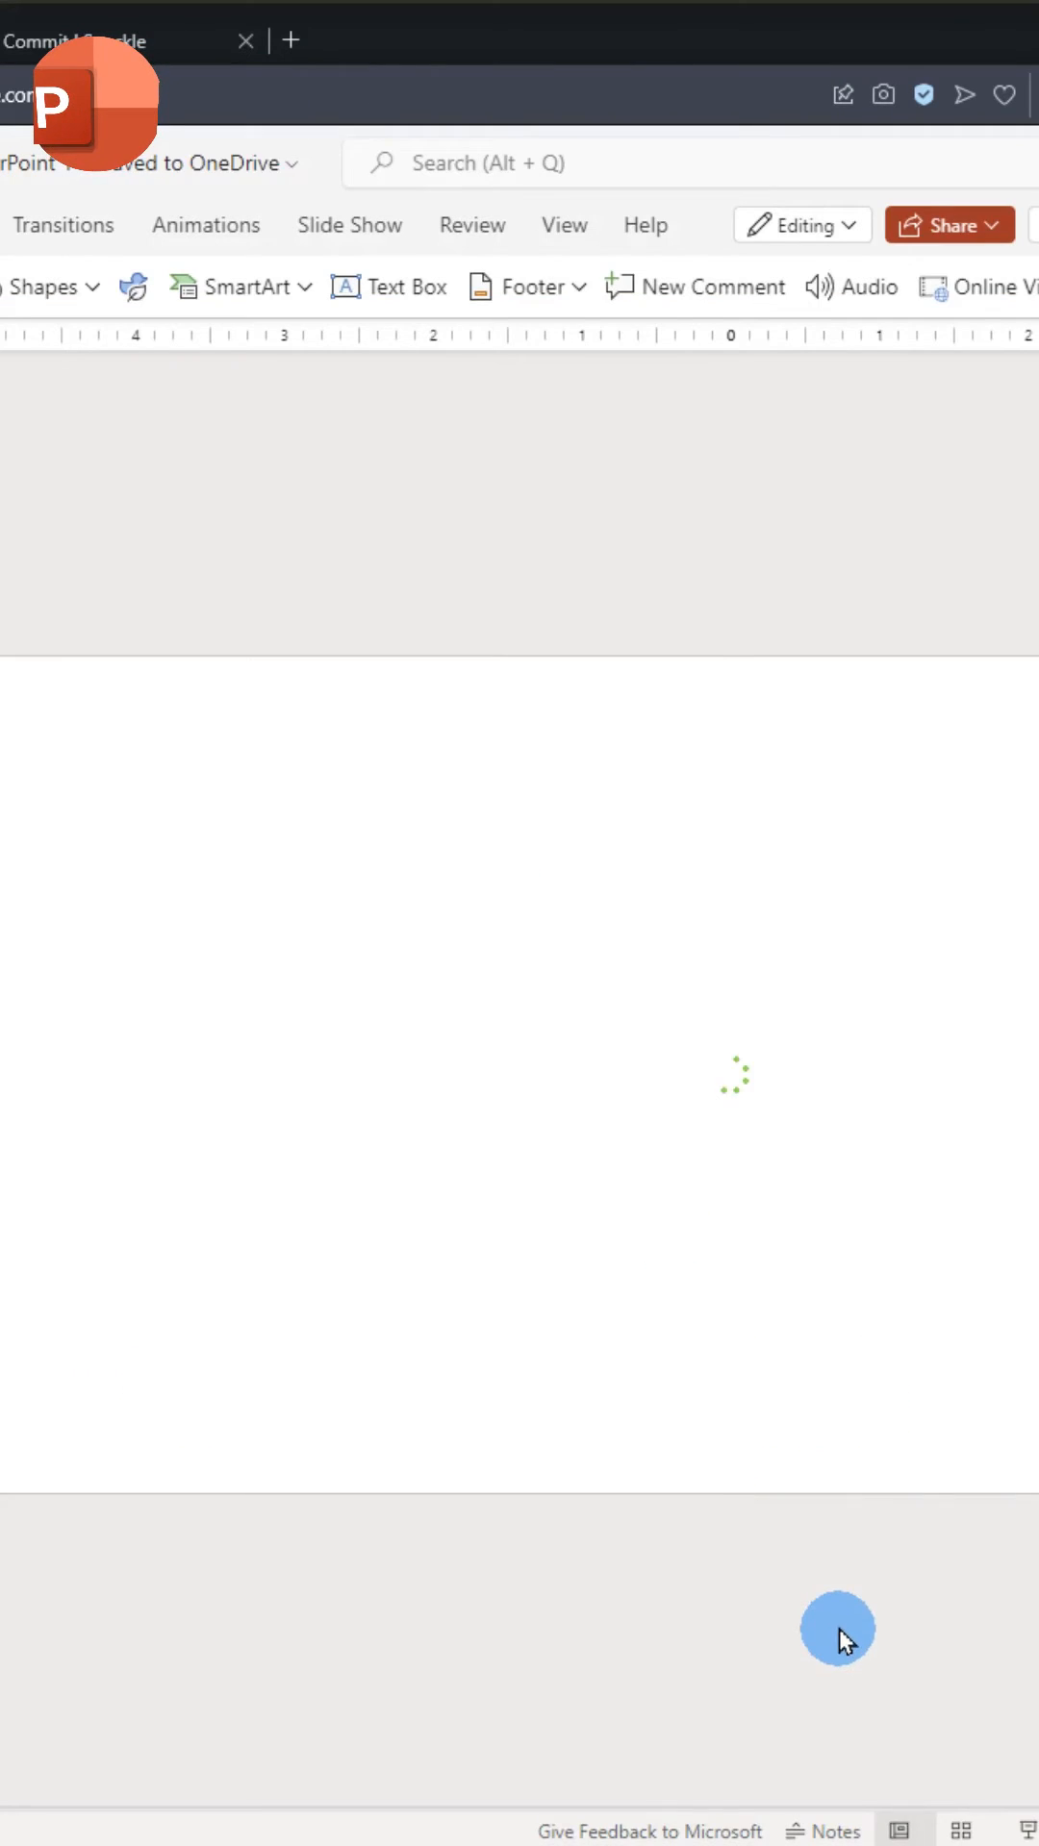